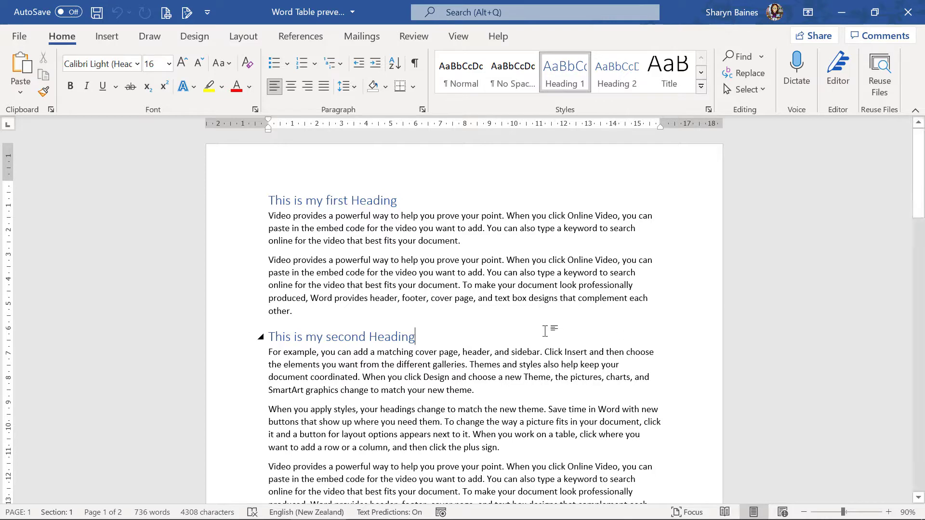
# Step: Turn off 'Allow row to break across pages' for the Option 1 row in Table Properties
pyautogui.scroll(-3)
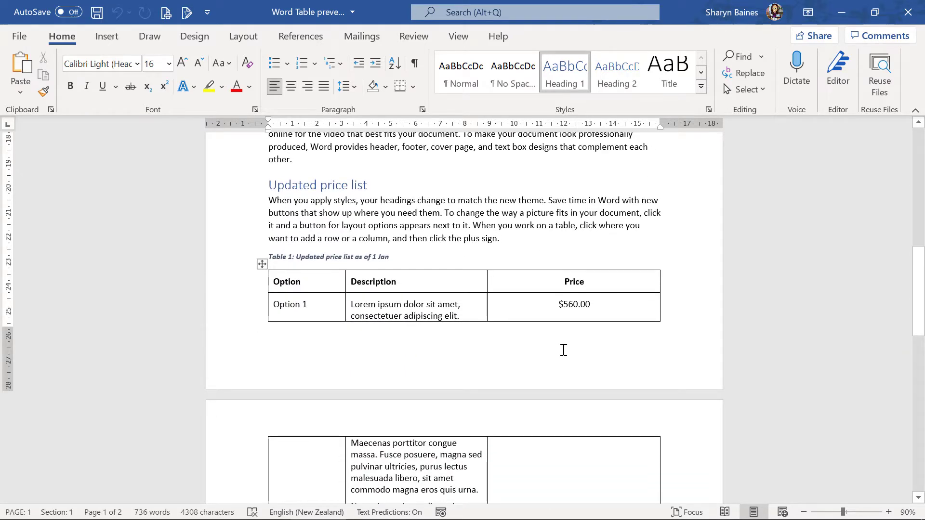
pyautogui.scroll(-3)
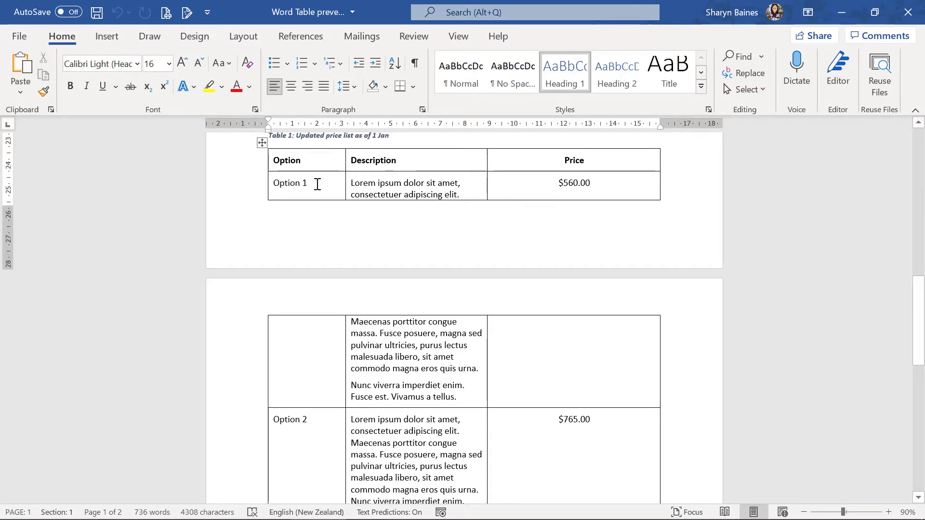
pyautogui.click(307, 183)
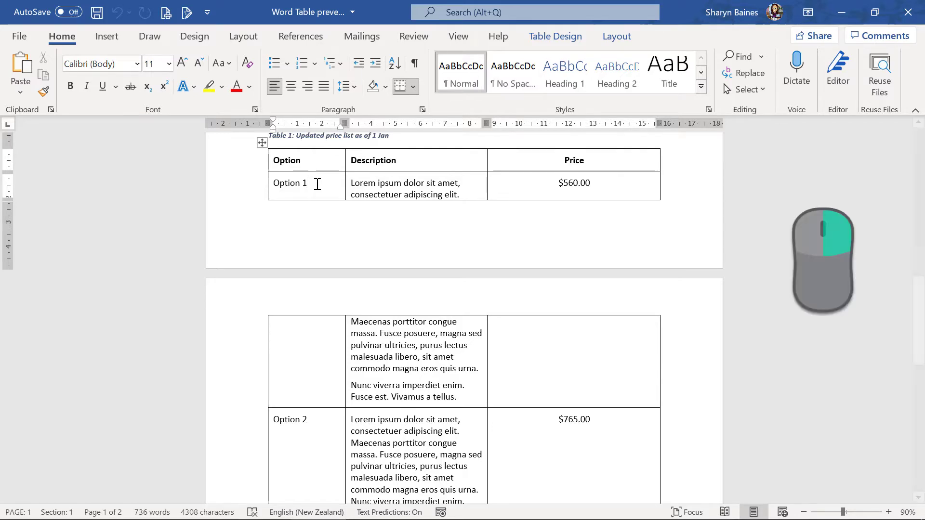
pyautogui.rightClick(317, 183)
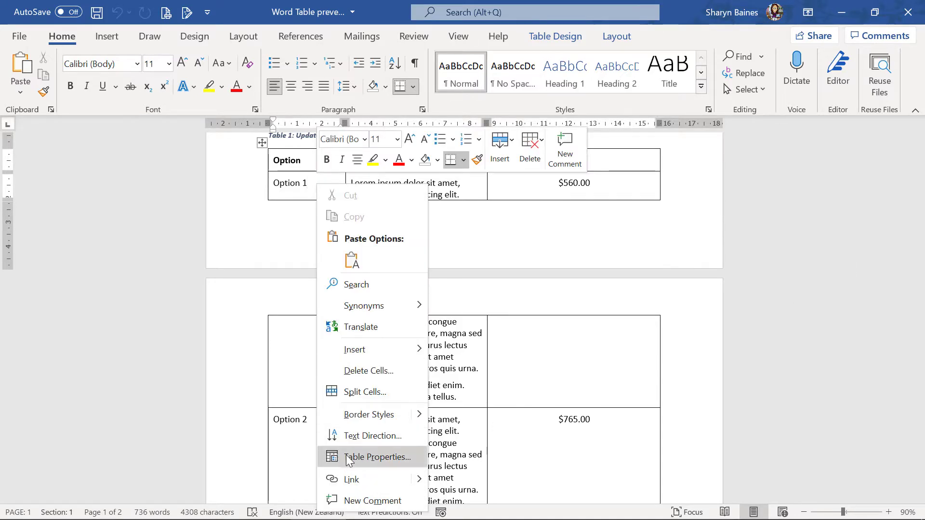
pyautogui.click(378, 457)
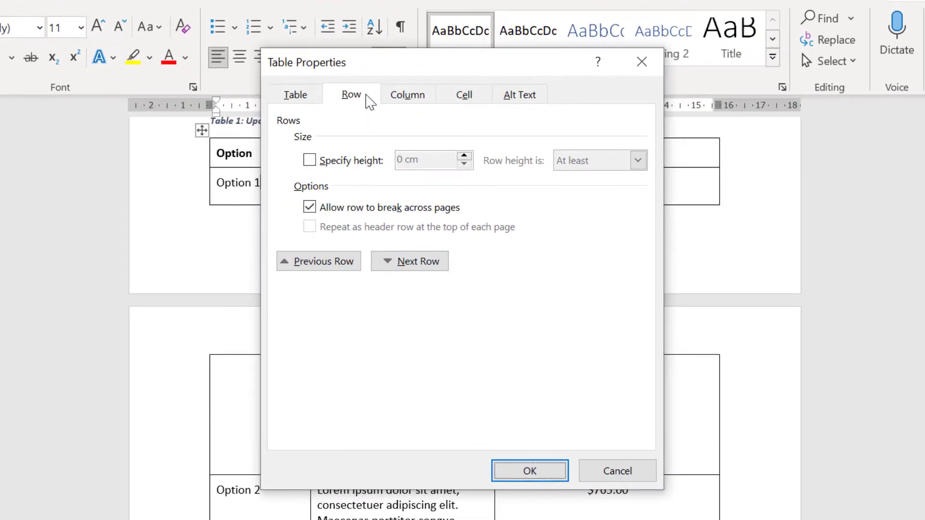
pyautogui.click(309, 207)
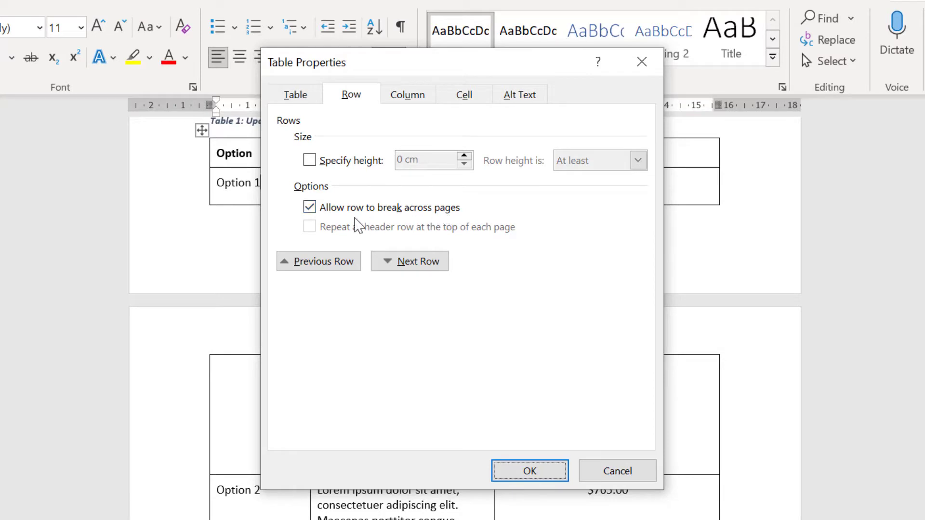
pyautogui.click(310, 207)
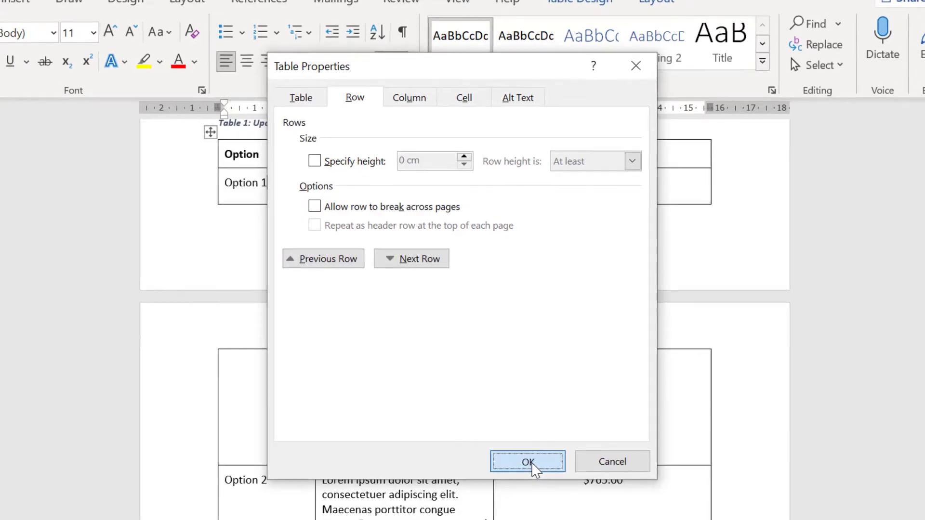
pyautogui.click(527, 462)
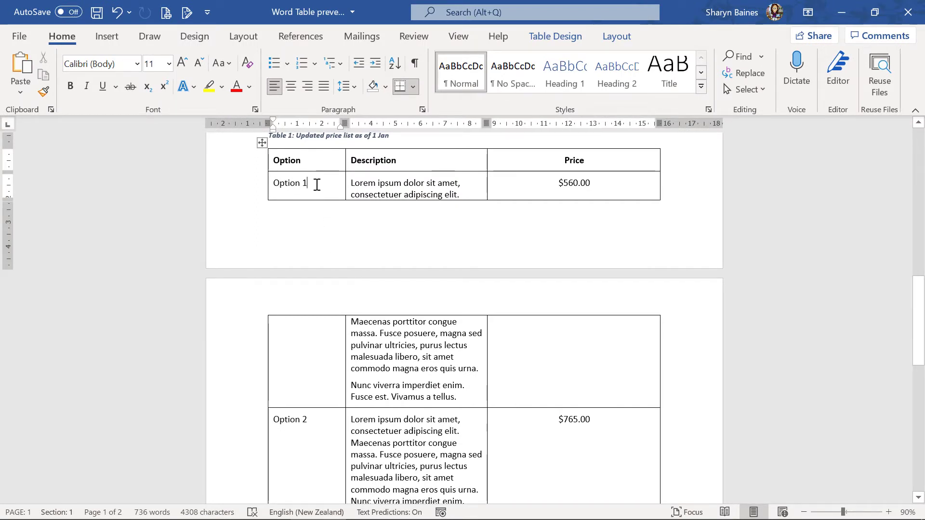
# Step: Set the table's Text wrapping to None on the Table tab of Table Properties
pyautogui.rightClick(307, 184)
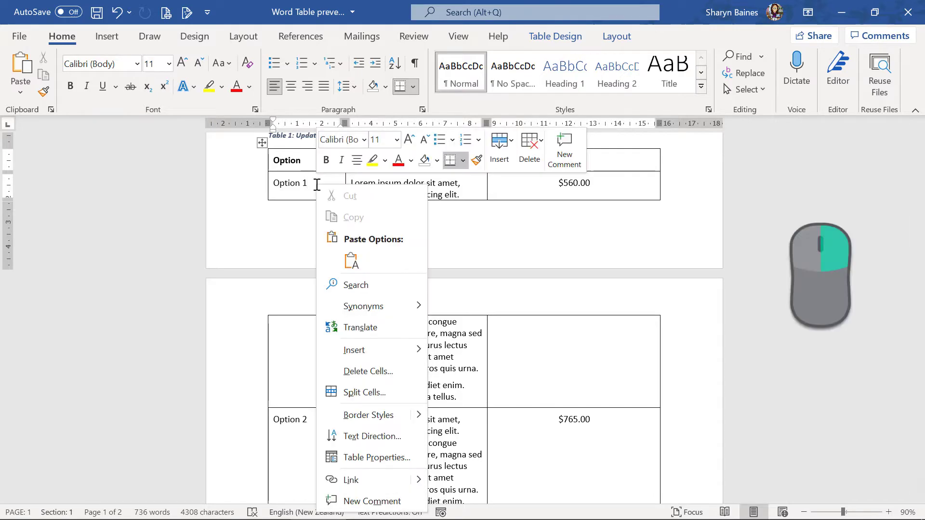
pyautogui.click(376, 457)
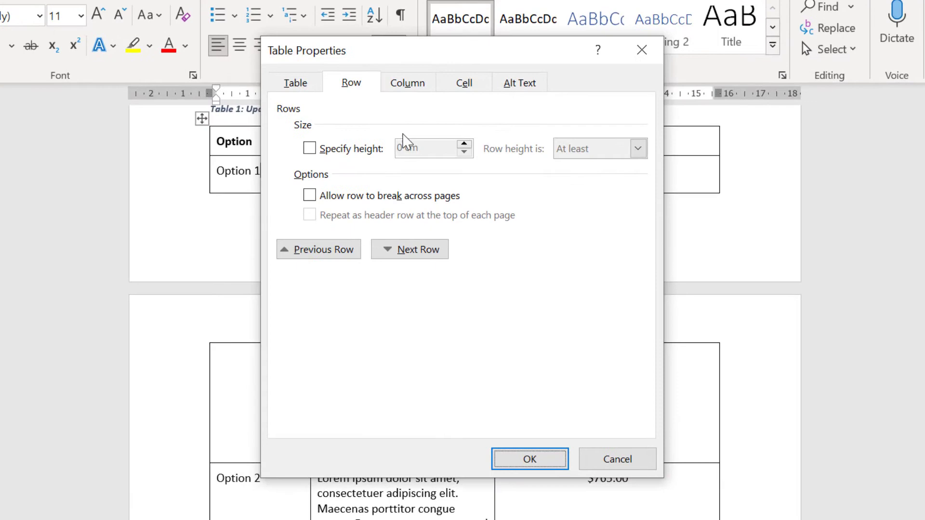
pyautogui.click(295, 82)
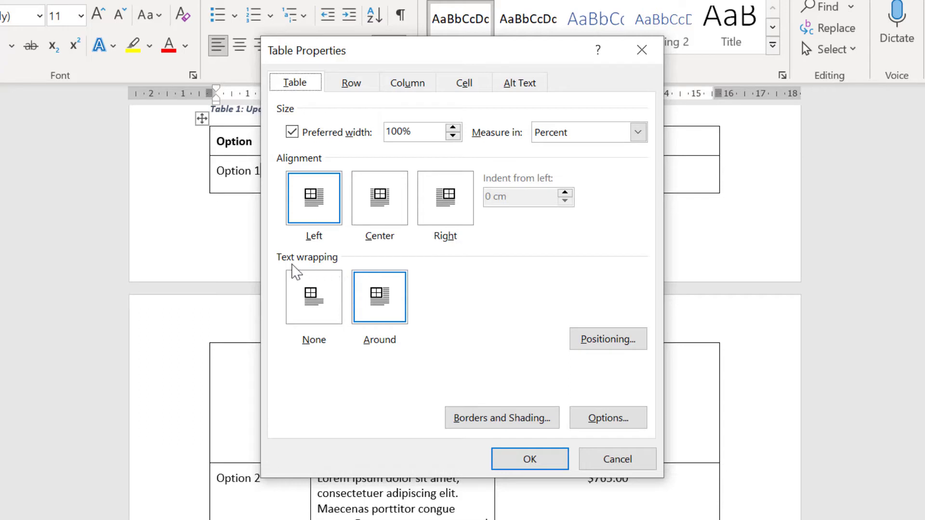
pyautogui.moveTo(370, 364)
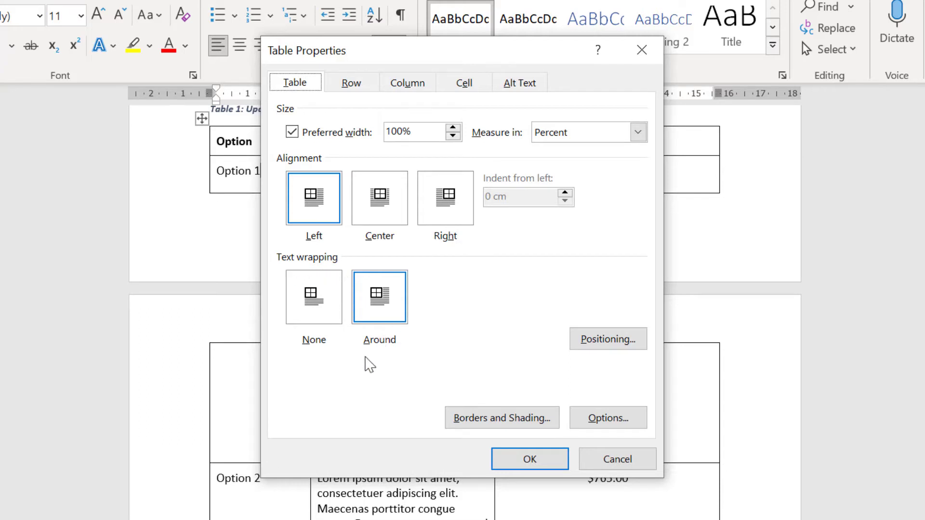
pyautogui.click(314, 296)
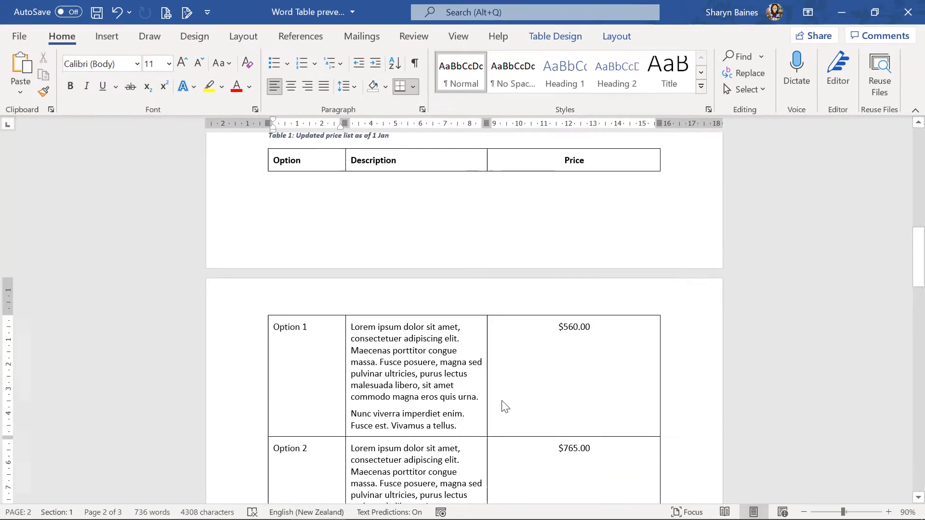
pyautogui.click(307, 327)
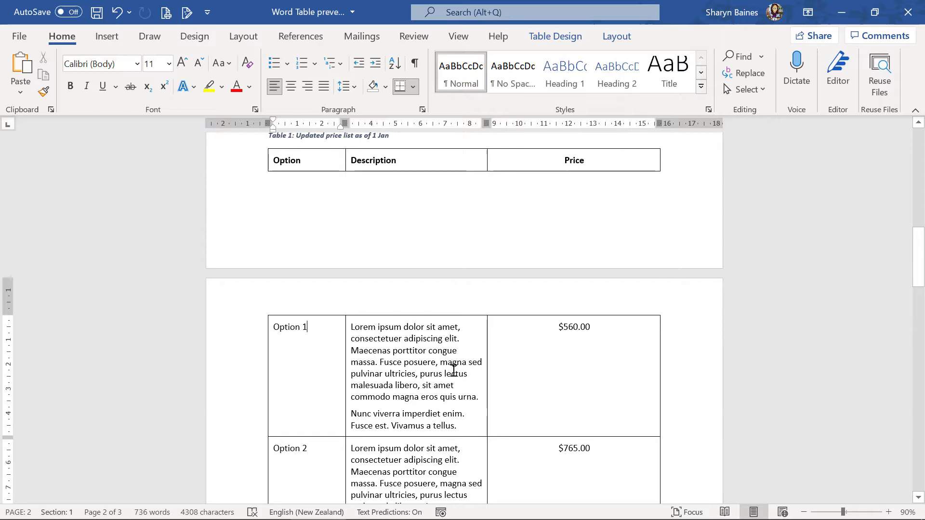
pyautogui.moveTo(368, 345)
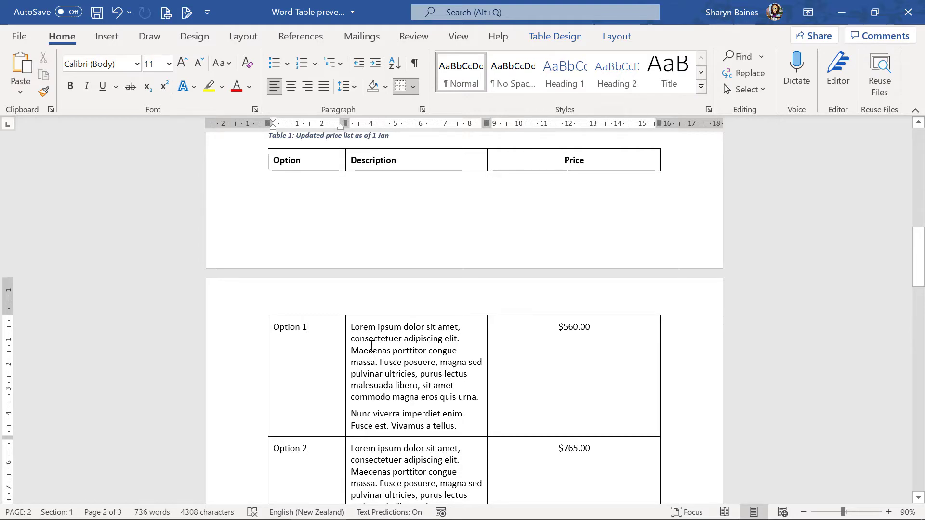
pyautogui.rightClick(371, 339)
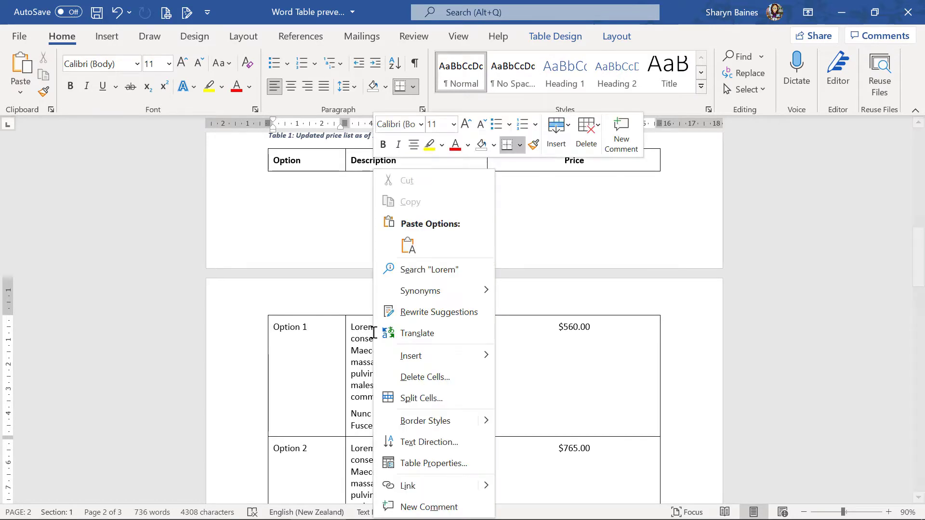
pyautogui.click(434, 463)
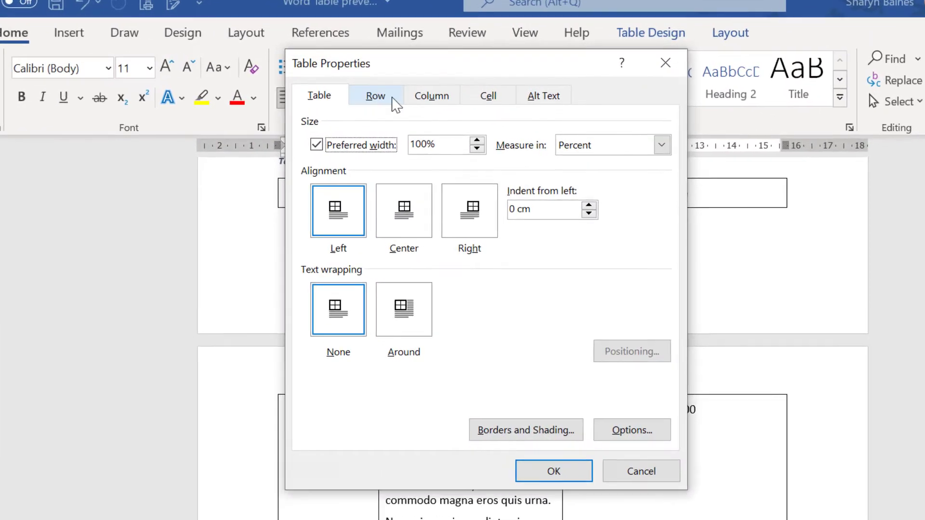
pyautogui.click(376, 95)
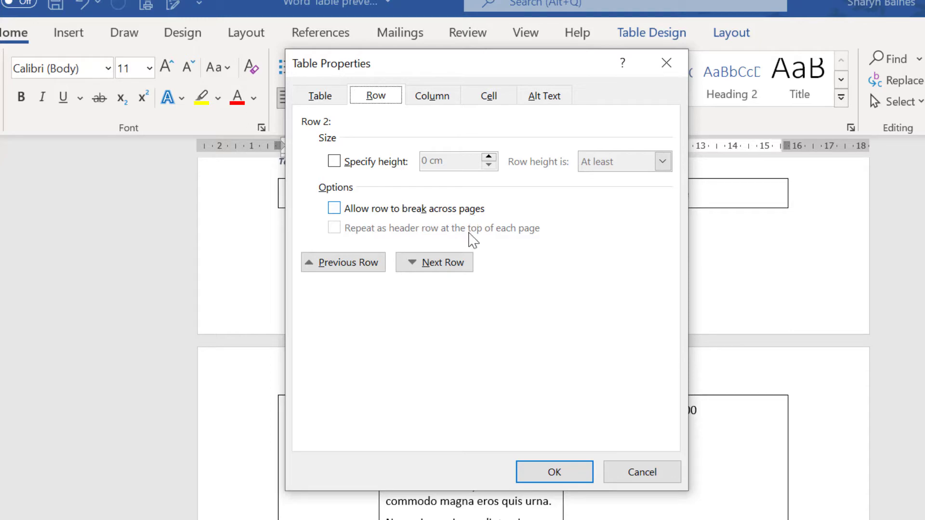
pyautogui.click(554, 473)
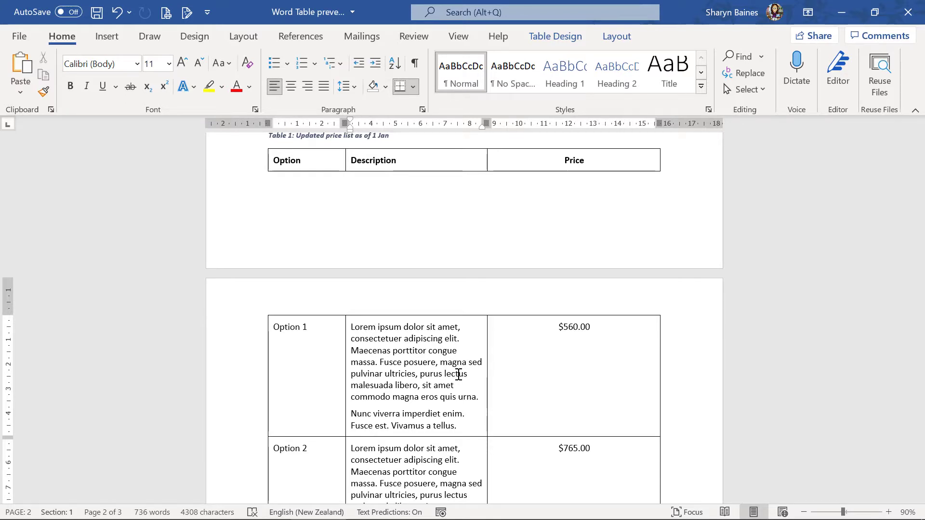
# Step: Turn on Show/Hide ¶ so paragraph and formatting marks appear around the table
pyautogui.click(375, 326)
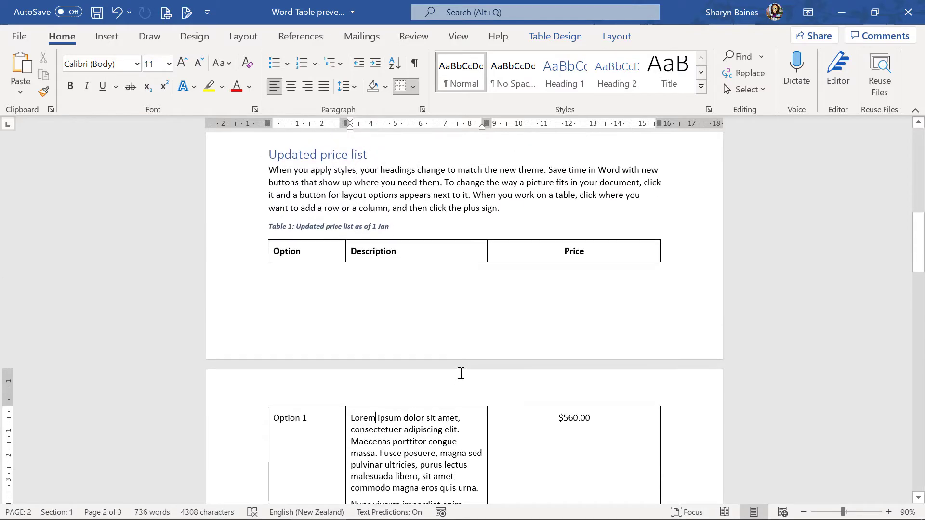
pyautogui.moveTo(411, 251)
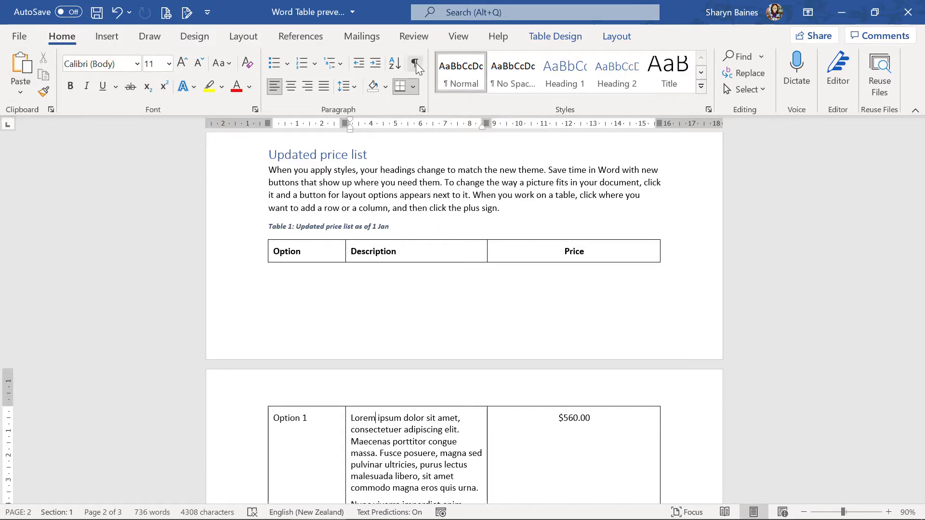
pyautogui.click(416, 66)
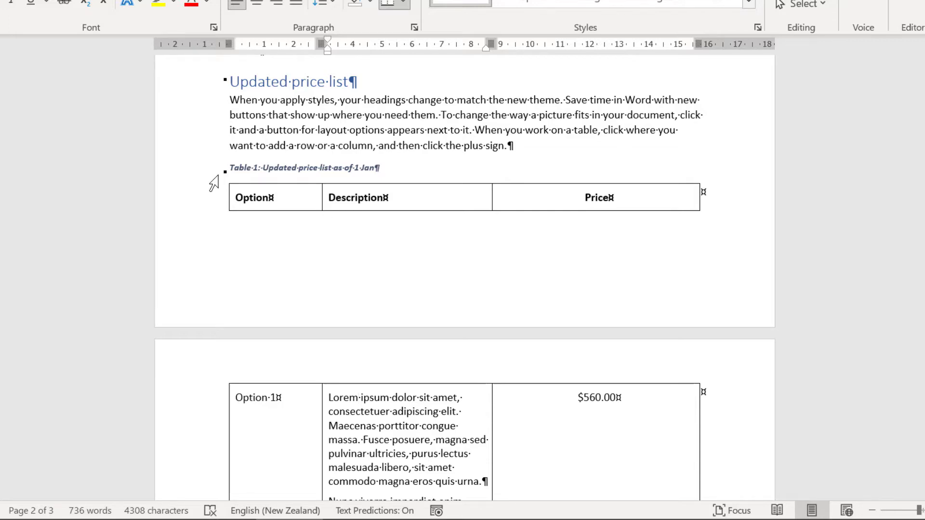
pyautogui.moveTo(240, 155)
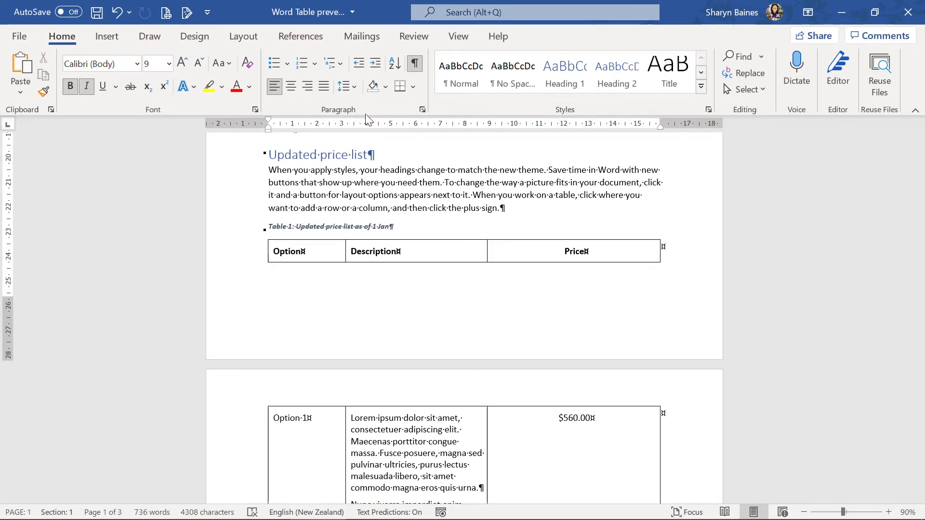
pyautogui.moveTo(423, 113)
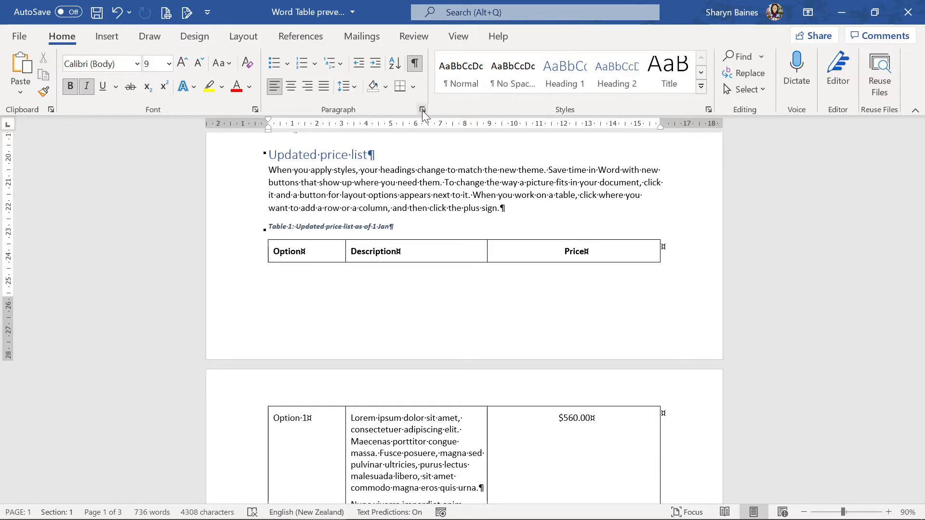
pyautogui.moveTo(423, 113)
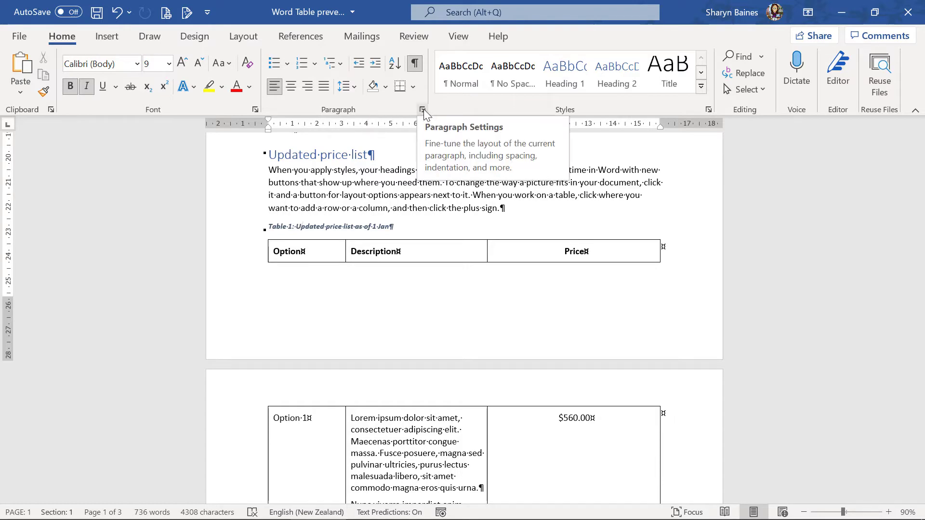
# Step: Check in the Paragraph dialog that the caption has Keep with next set, then close it
pyautogui.click(423, 110)
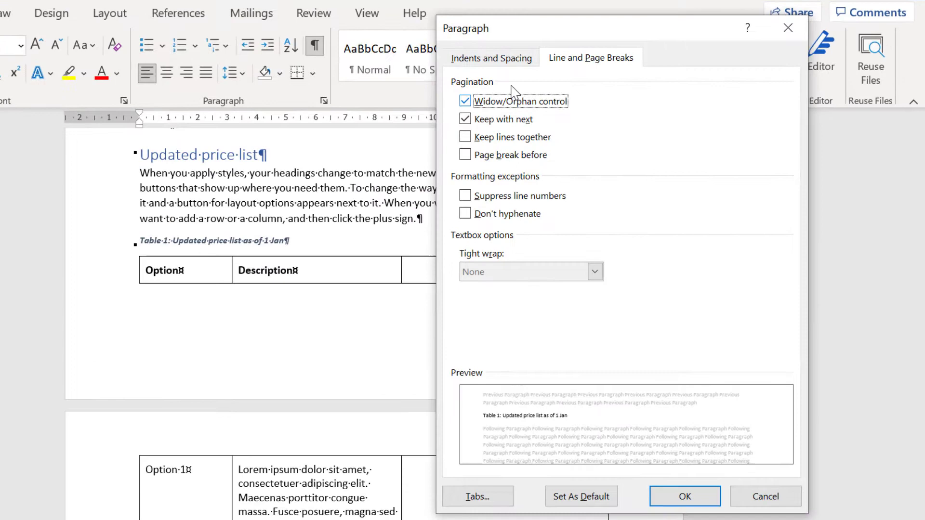
pyautogui.click(490, 58)
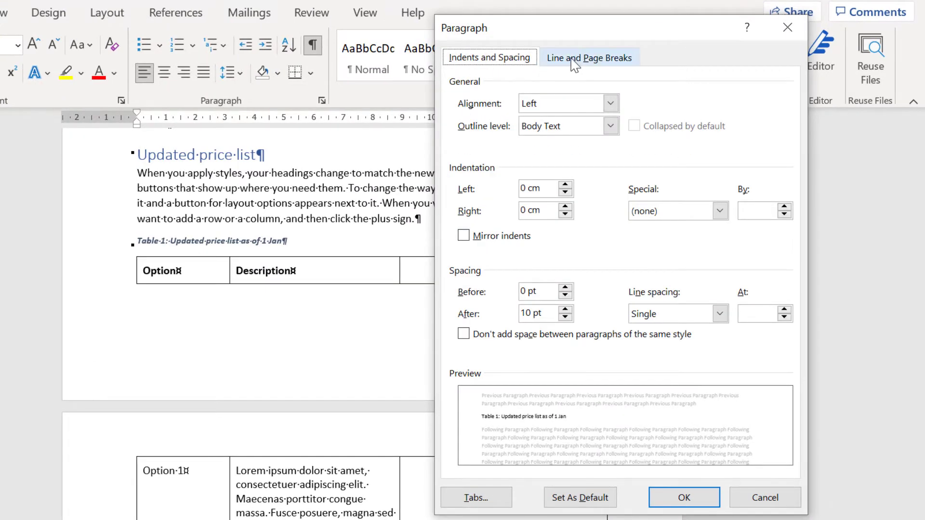
pyautogui.click(588, 57)
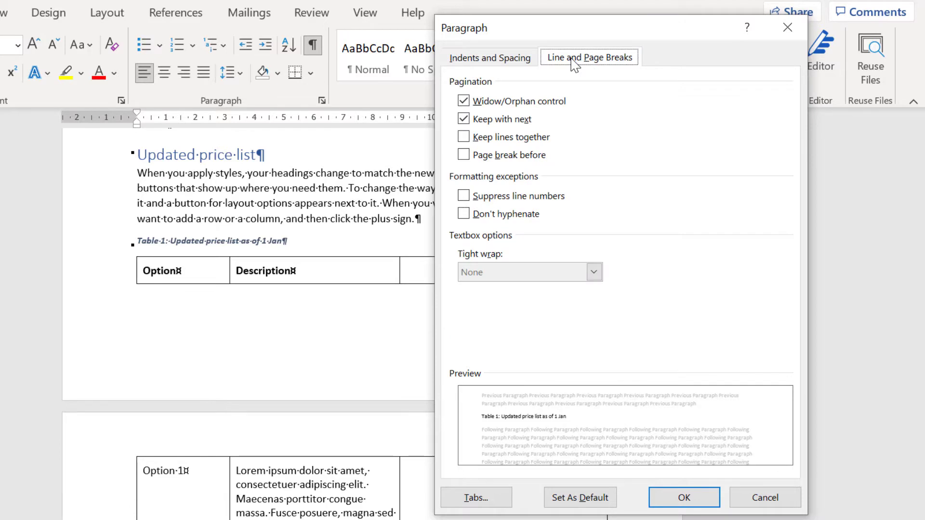
pyautogui.click(463, 119)
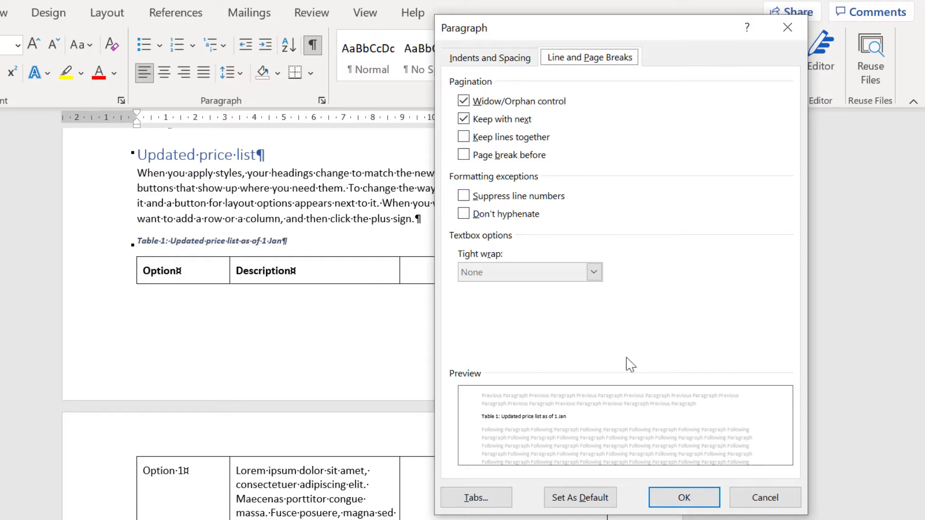
pyautogui.click(684, 498)
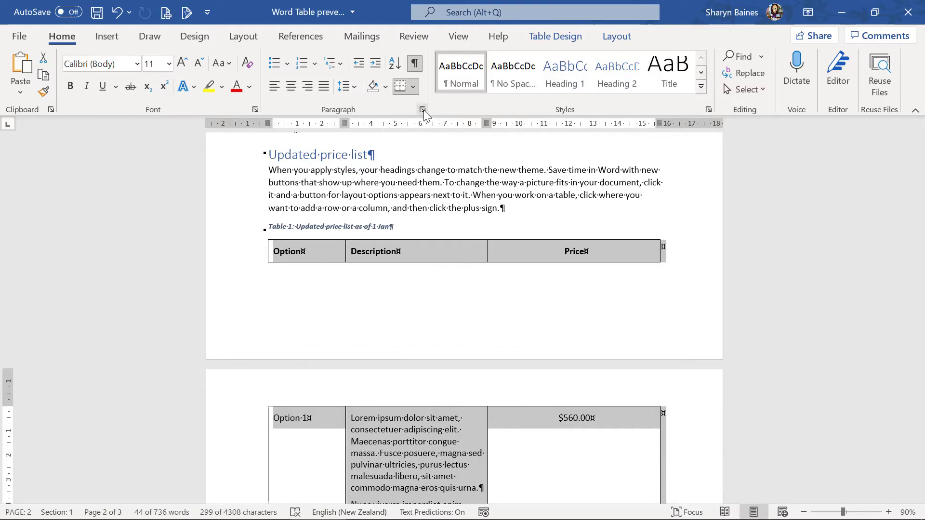
# Step: Apply Keep with next to the whole table's paragraphs via the Paragraph dialog
pyautogui.click(422, 109)
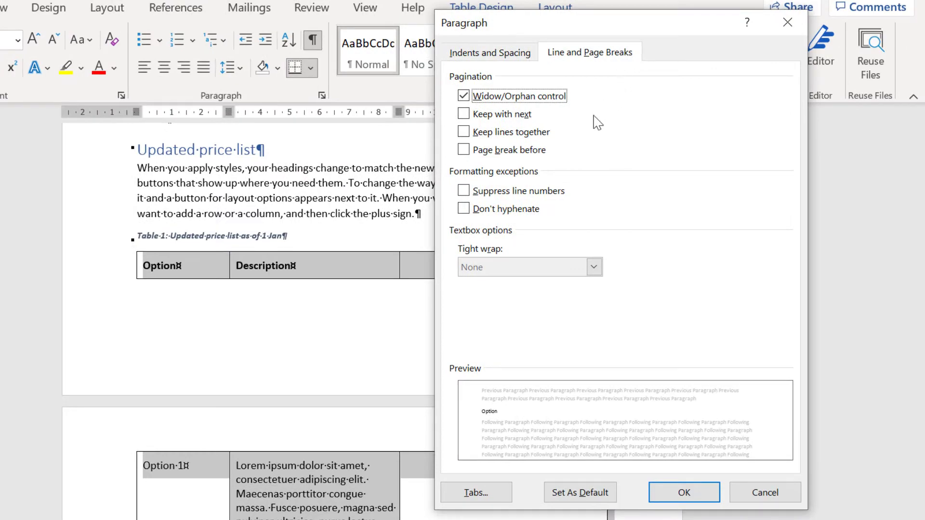
pyautogui.click(463, 114)
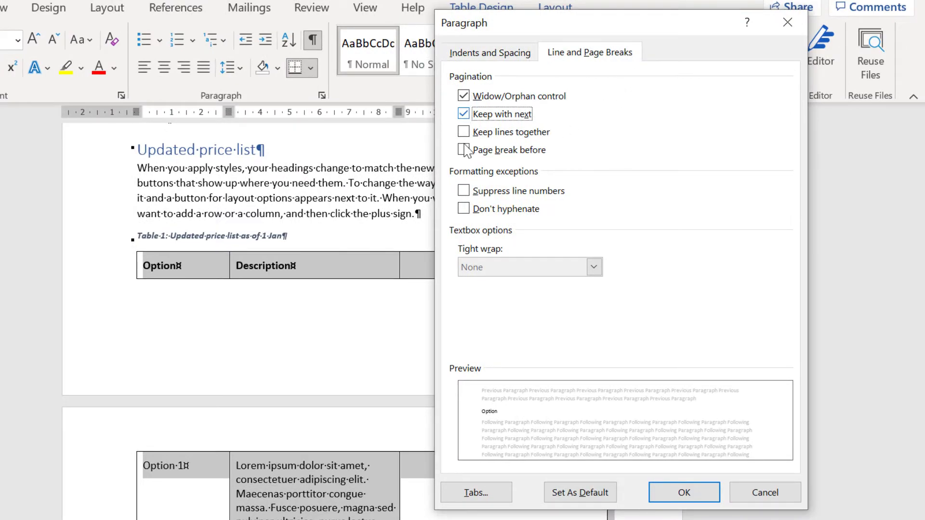
pyautogui.click(684, 492)
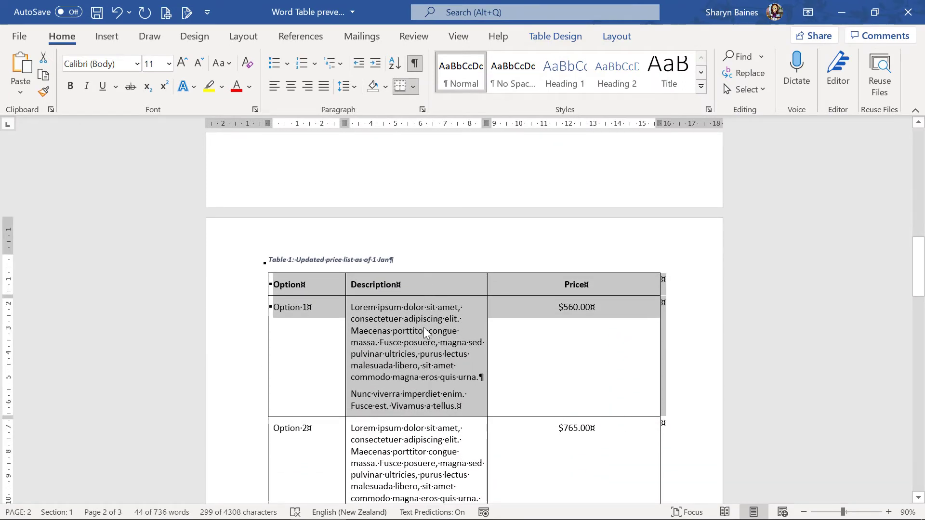
pyautogui.moveTo(426, 367)
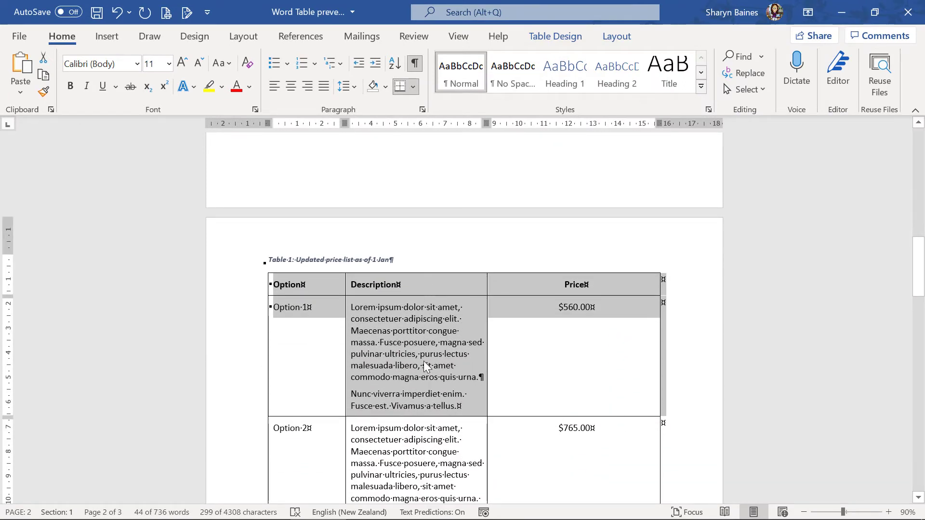
pyautogui.moveTo(387, 371)
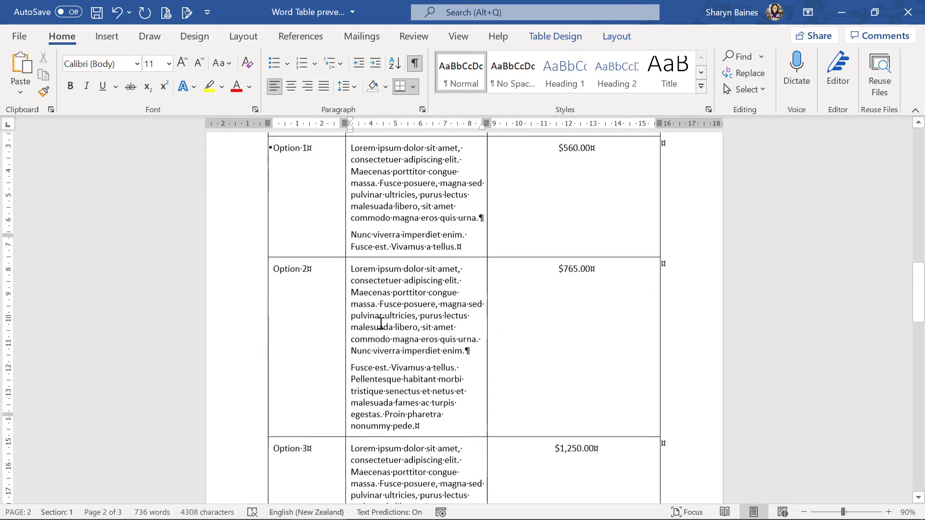
# Step: Turn off 'Allow row to break across pages' for the Option 4 row in Table Properties
pyautogui.scroll(-3)
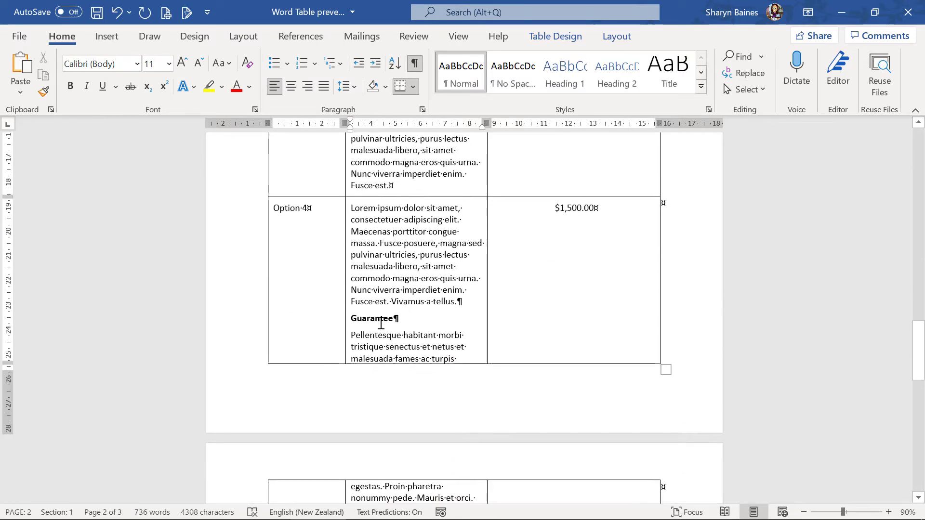
pyautogui.moveTo(401, 239)
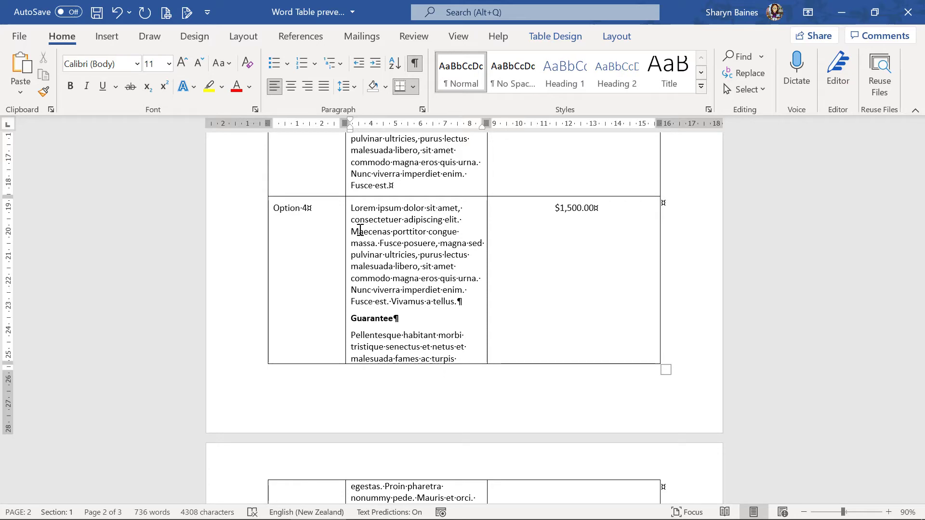
pyautogui.rightClick(360, 230)
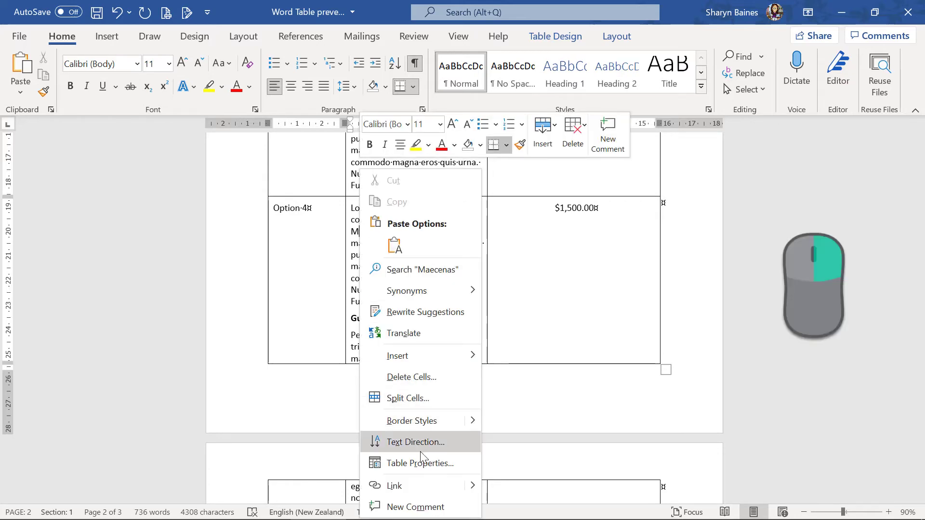
pyautogui.click(421, 463)
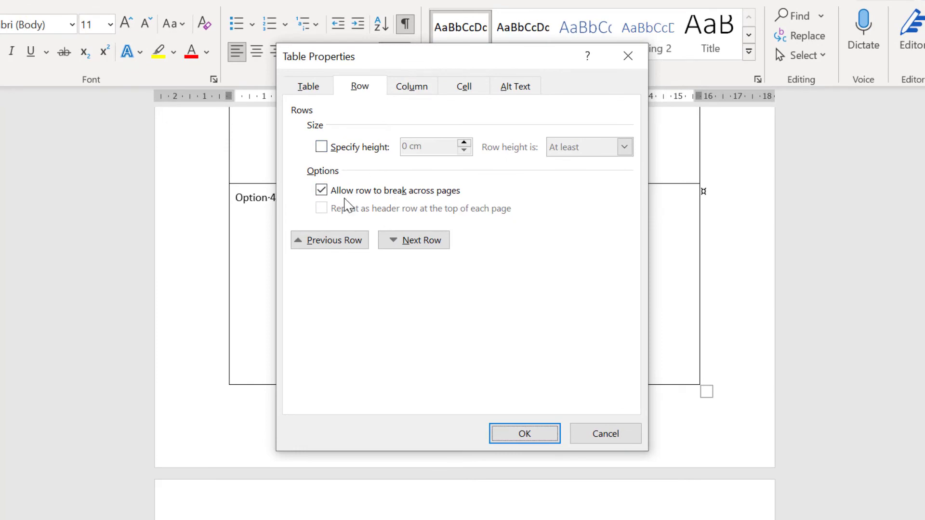
pyautogui.click(322, 190)
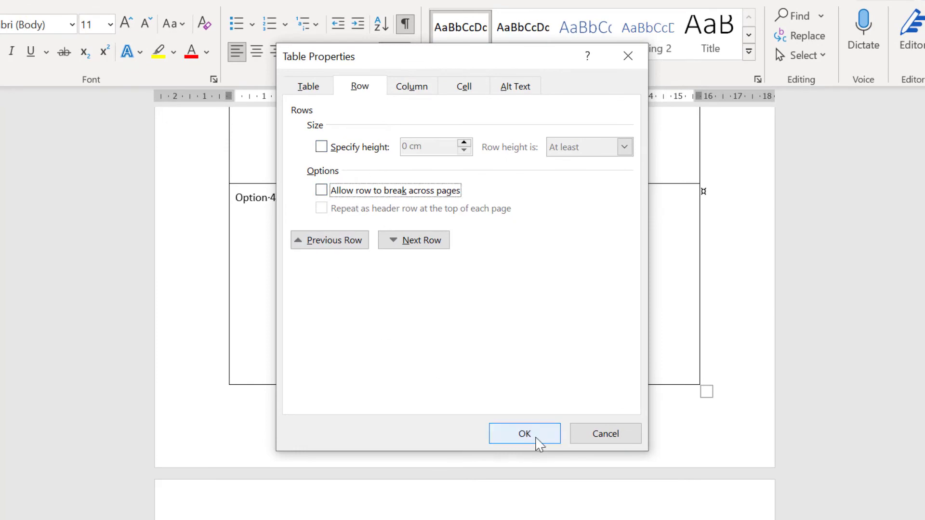
pyautogui.click(524, 434)
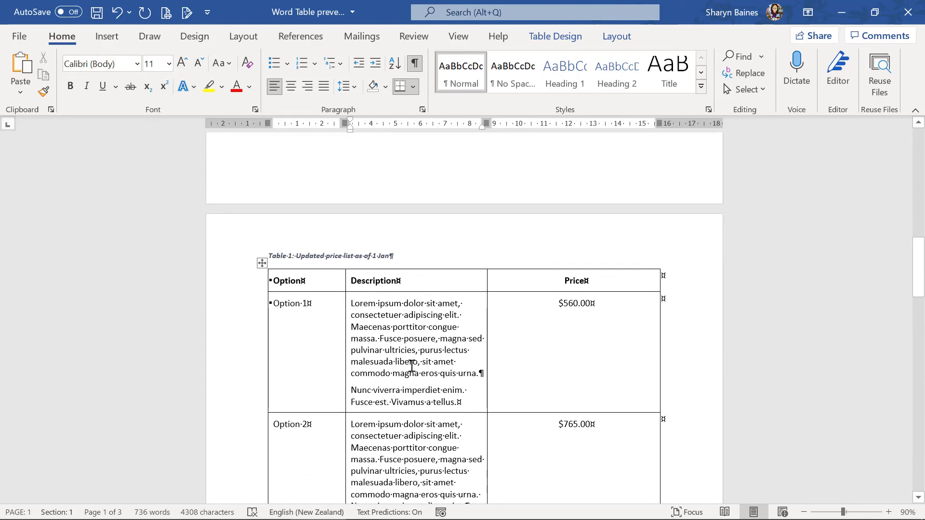
pyautogui.moveTo(402, 360)
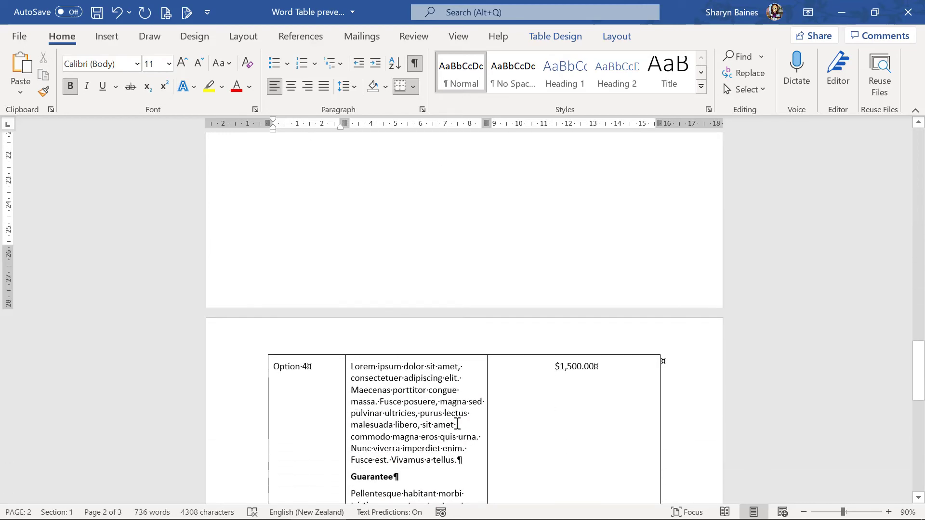
# Step: Set the header row to 'Repeat as header row' on every page in Table Properties
pyautogui.scroll(3)
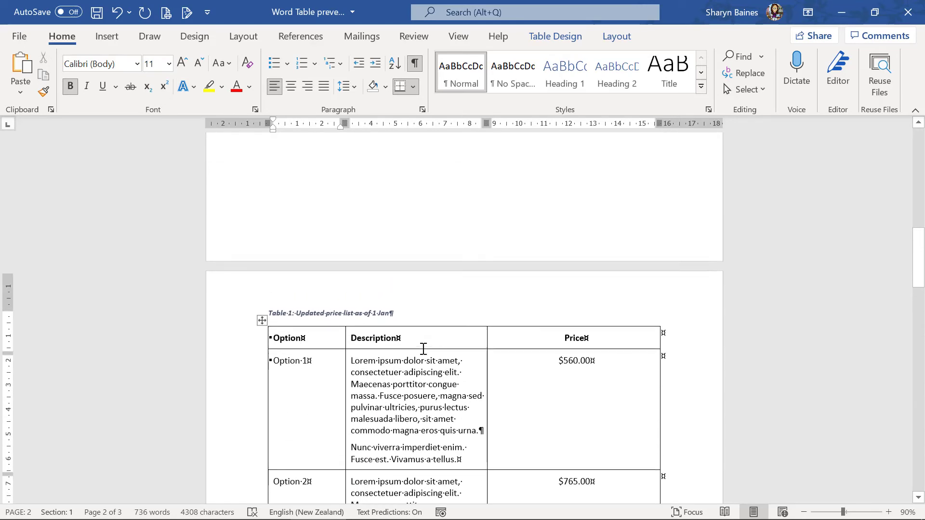
pyautogui.rightClick(304, 341)
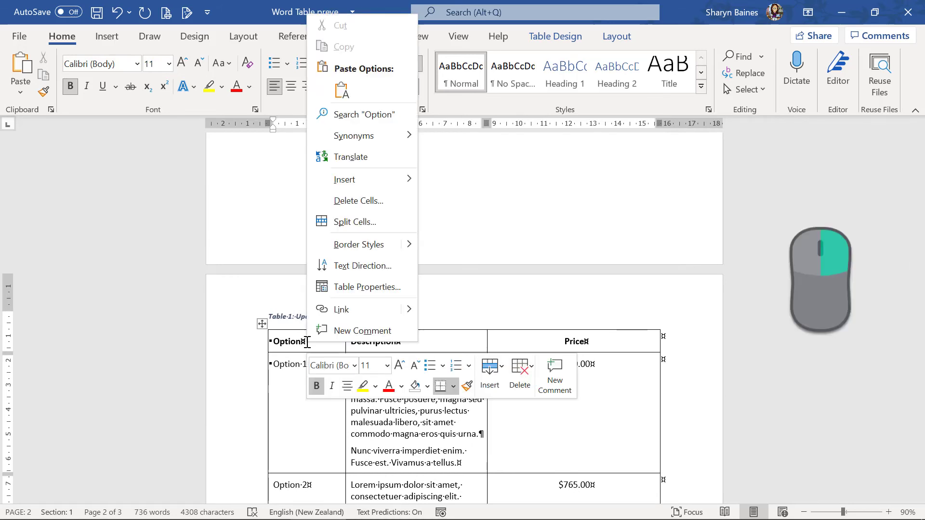
pyautogui.click(367, 287)
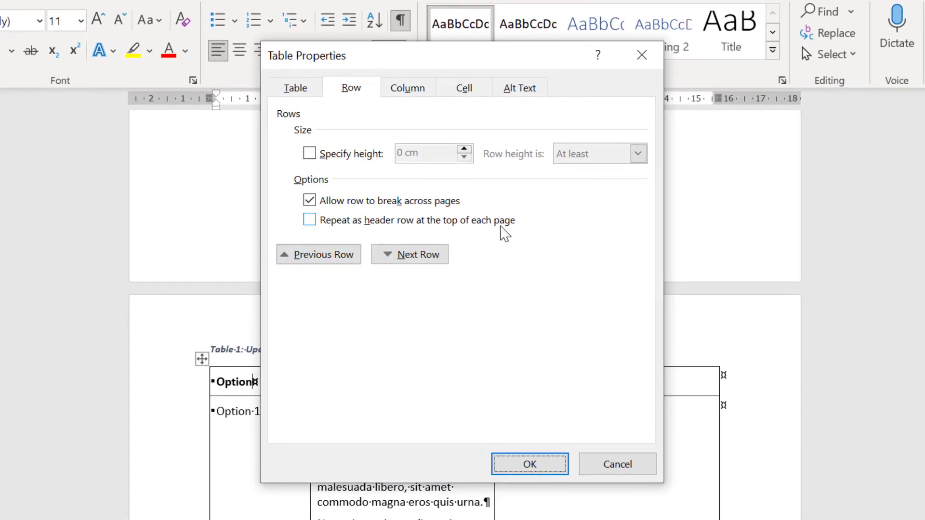
pyautogui.click(310, 220)
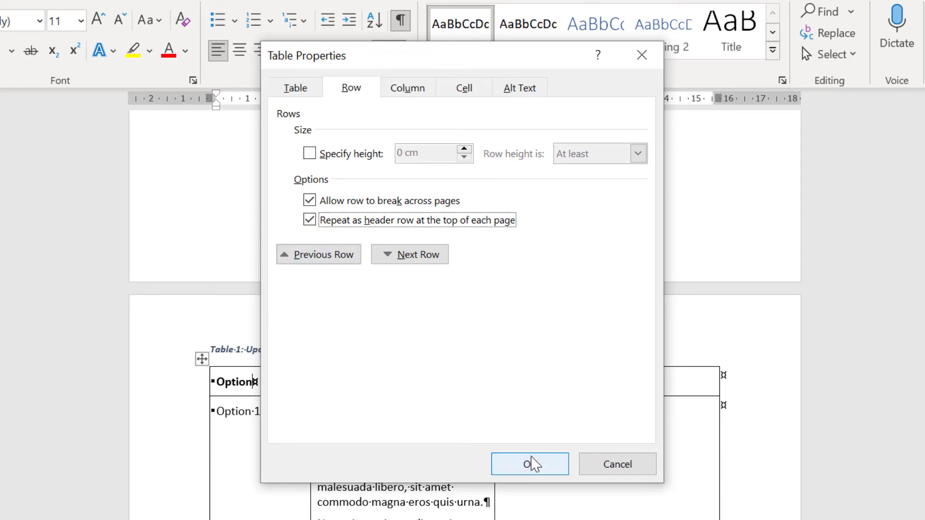
pyautogui.click(529, 463)
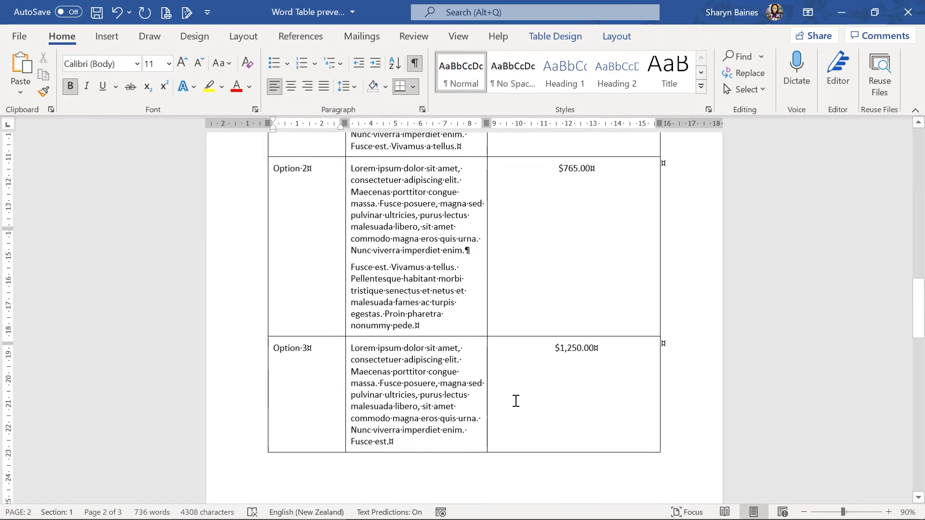
pyautogui.scroll(-3)
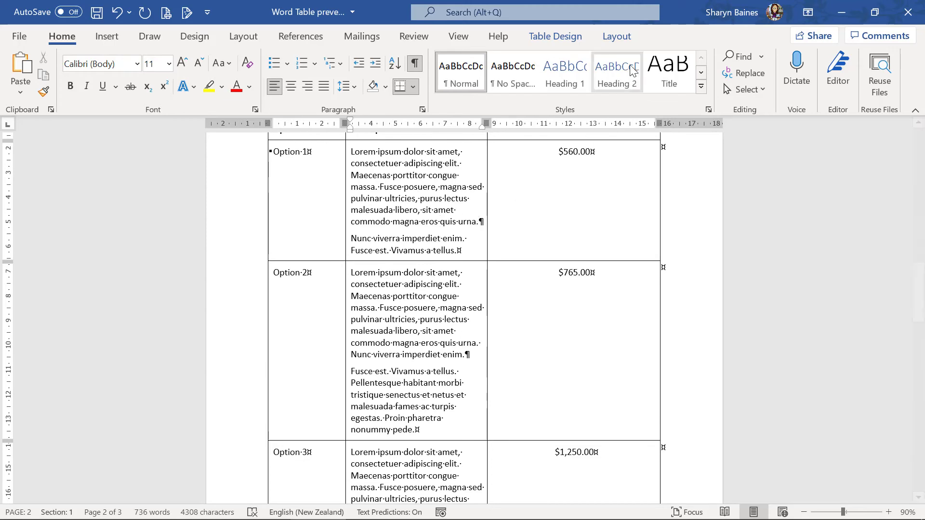
pyautogui.click(617, 36)
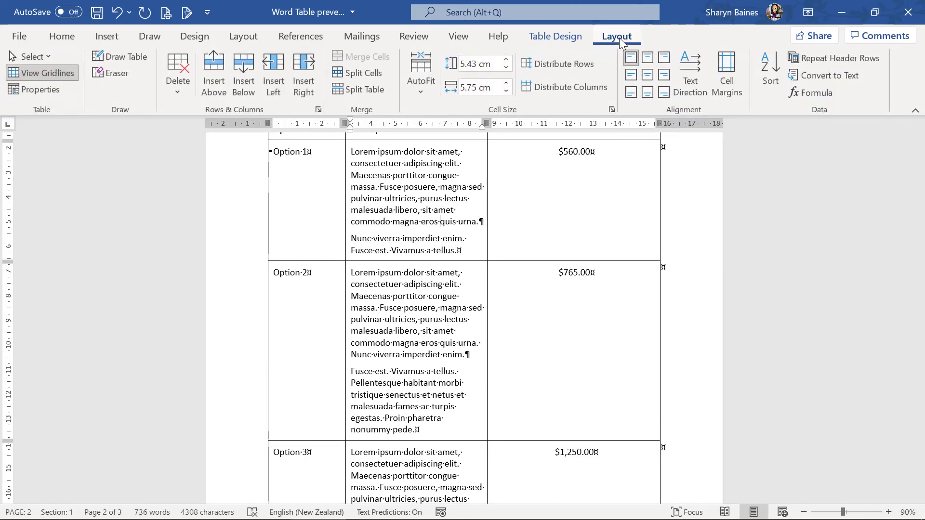